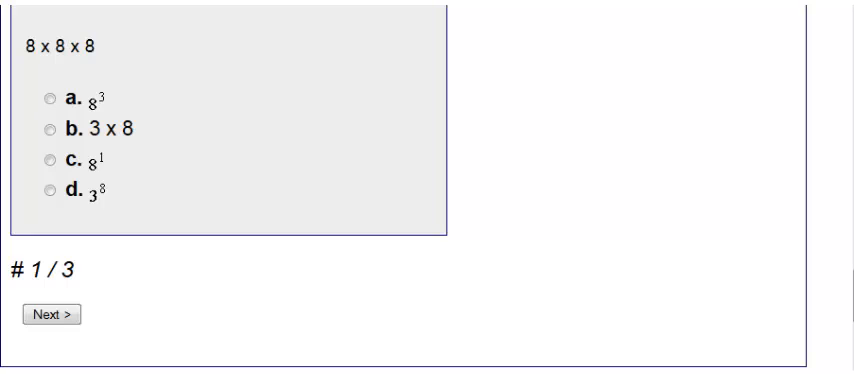
- Advance to question 2 (6 · 3³) and handwrite red working beside it
{"action": "left_click", "coordinate": [52, 312]}
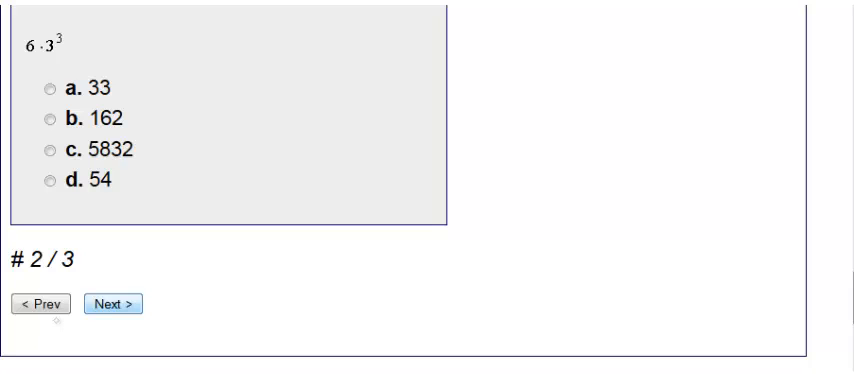
{"action": "left_click_drag", "start_coordinate": [212, 12], "coordinate": [200, 84]}
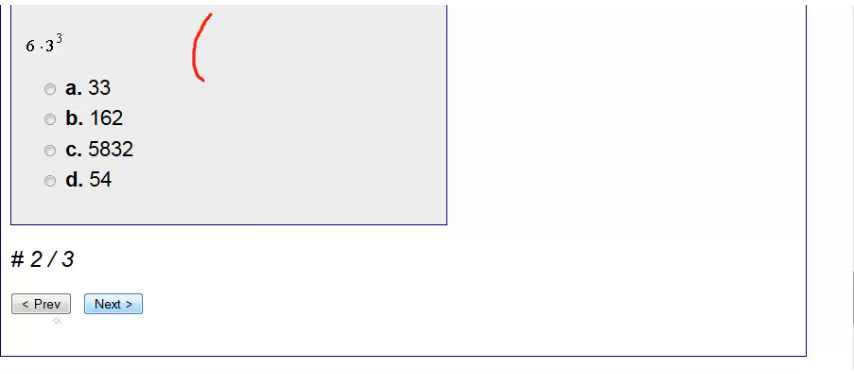
{"action": "left_click_drag", "start_coordinate": [204, 20], "coordinate": [256, 64]}
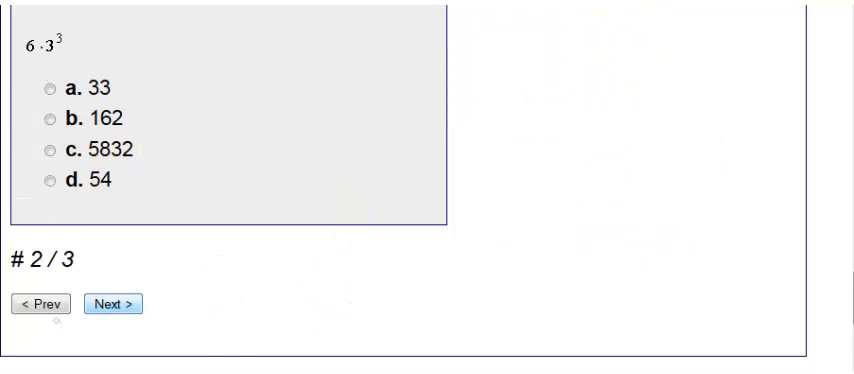
- Advance to question 3 and, in blue ink, circle x = −5 with an arrow to x² in 9/4x²
{"action": "left_click", "coordinate": [112, 304]}
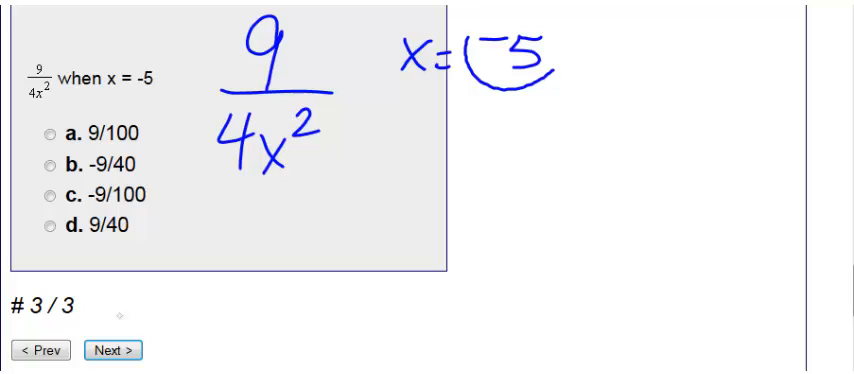
{"action": "left_click_drag", "start_coordinate": [516, 60], "coordinate": [300, 160]}
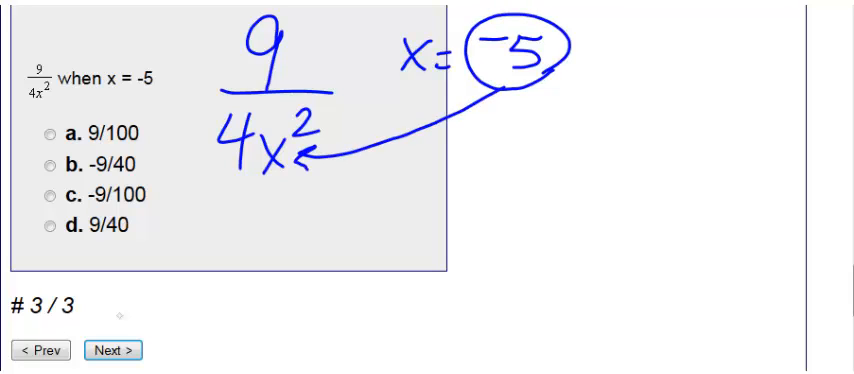